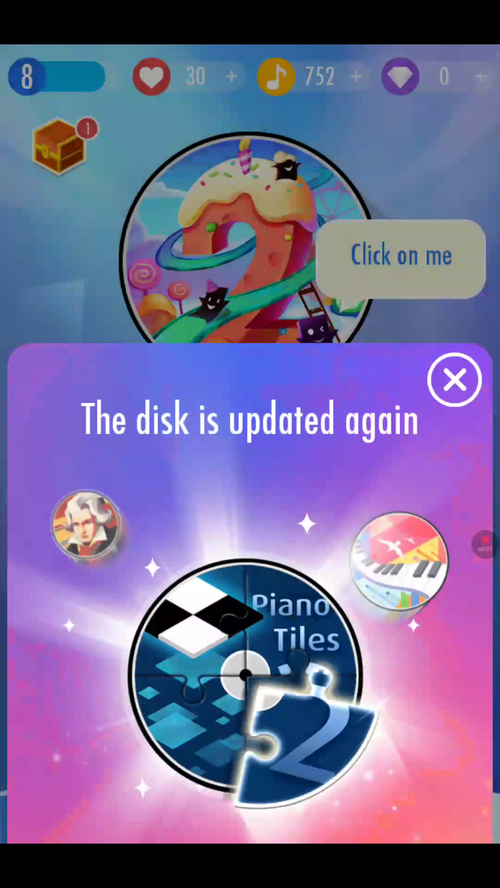
- Dismiss the disk-update popup and load today's endless-tiles song, Happy New Year, at score 0
click(453, 380)
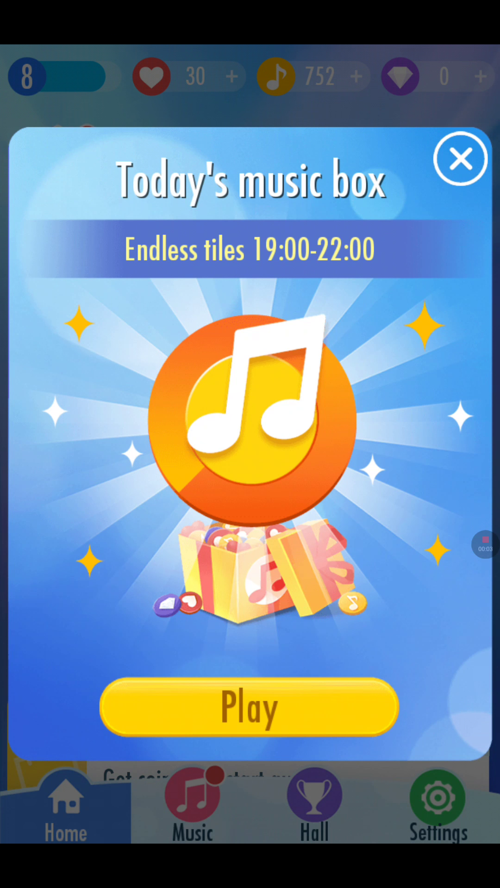
click(460, 158)
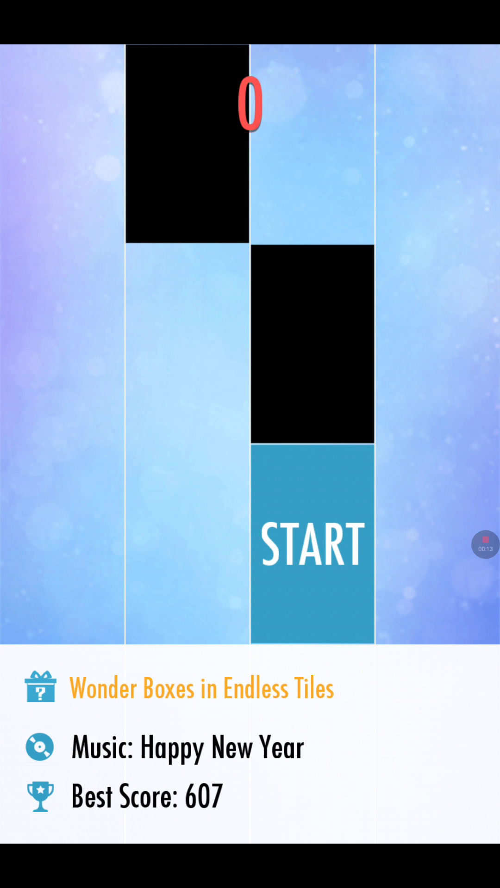
- Start the Happy New Year run and play until it ends with a score of 62
click(312, 541)
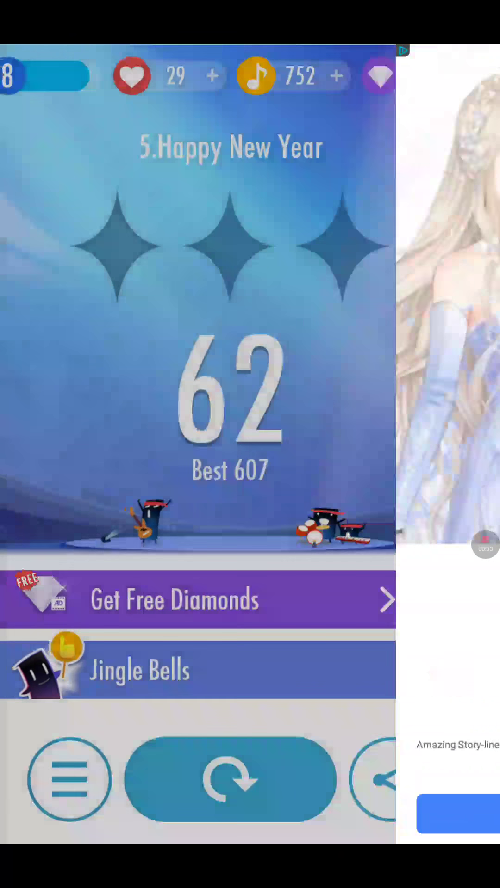
- Replay Happy New Year and play a second run that ends at 218, 92 short of three stars
click(229, 777)
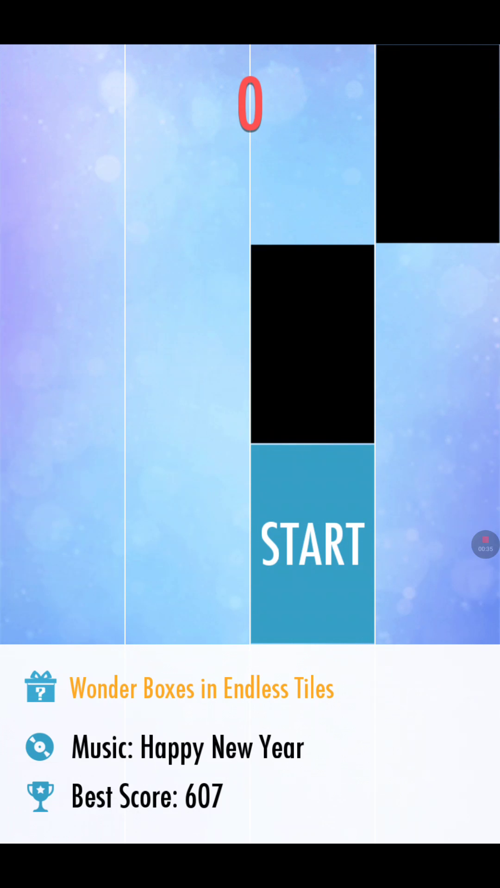
click(312, 543)
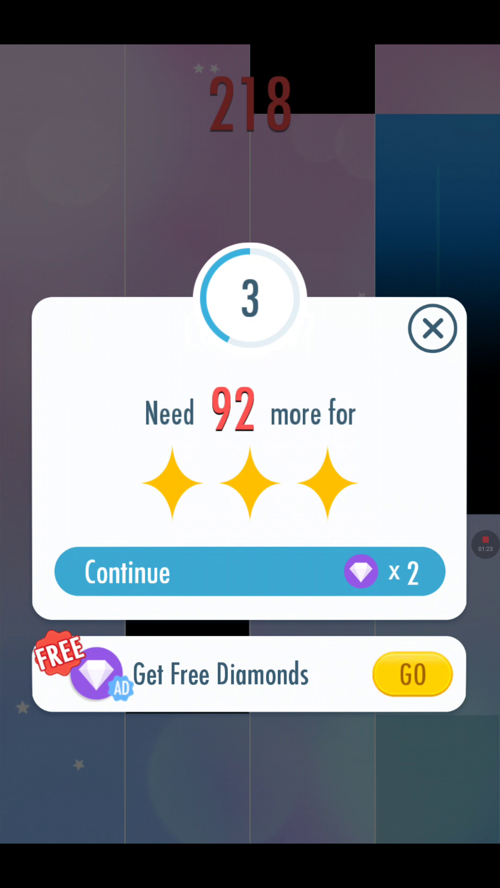
- Decline the diamond continue offer and return to the home screen with 754 coins
click(432, 328)
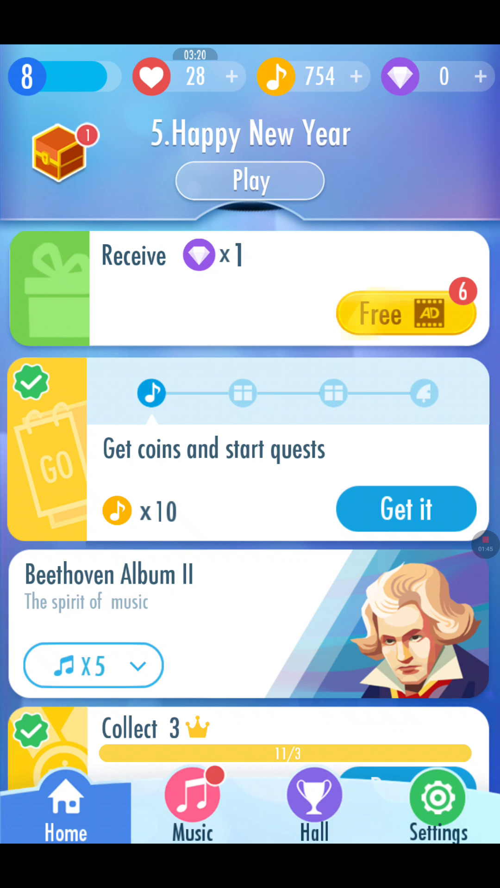
- Start Happy New Year from the weekly chart in the Music song list and play up to 148
click(192, 804)
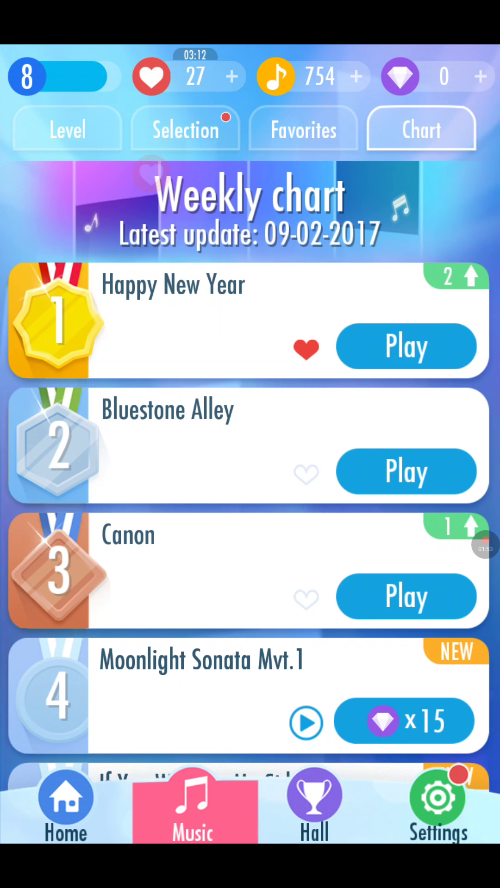
click(406, 345)
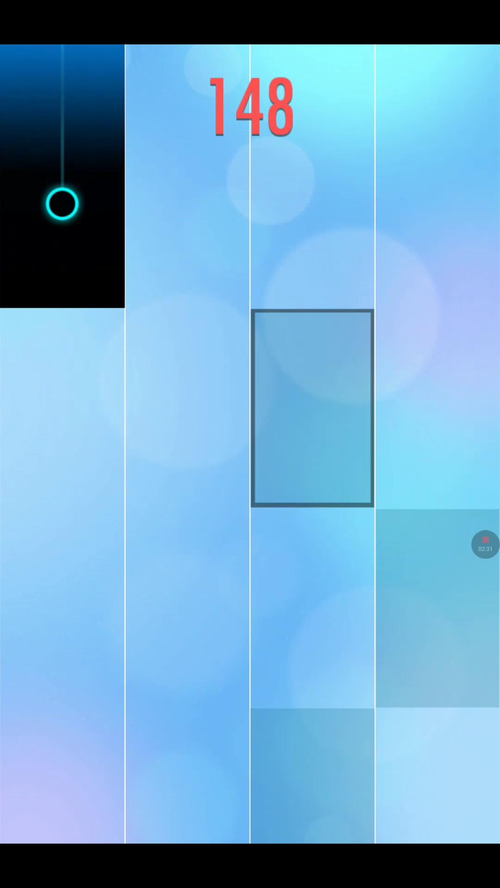
- Keep hitting black tiles and holding long tiles until the score reaches 334
click(187, 430)
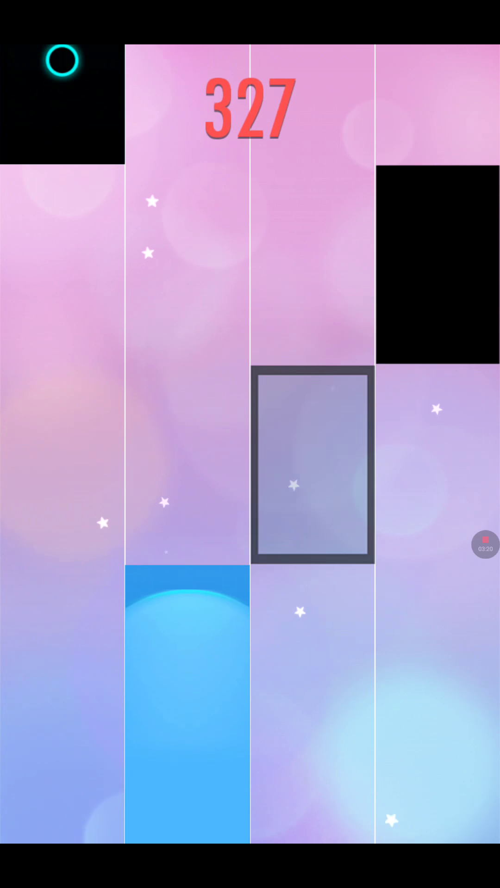
click(312, 465)
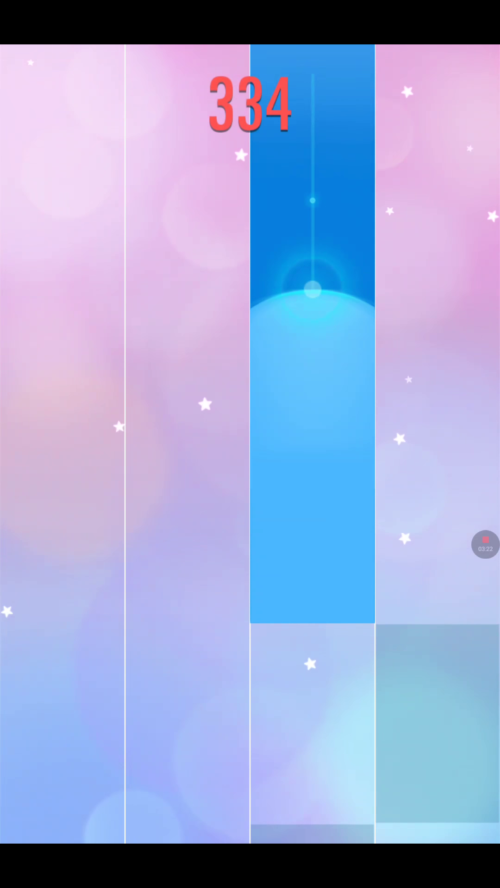